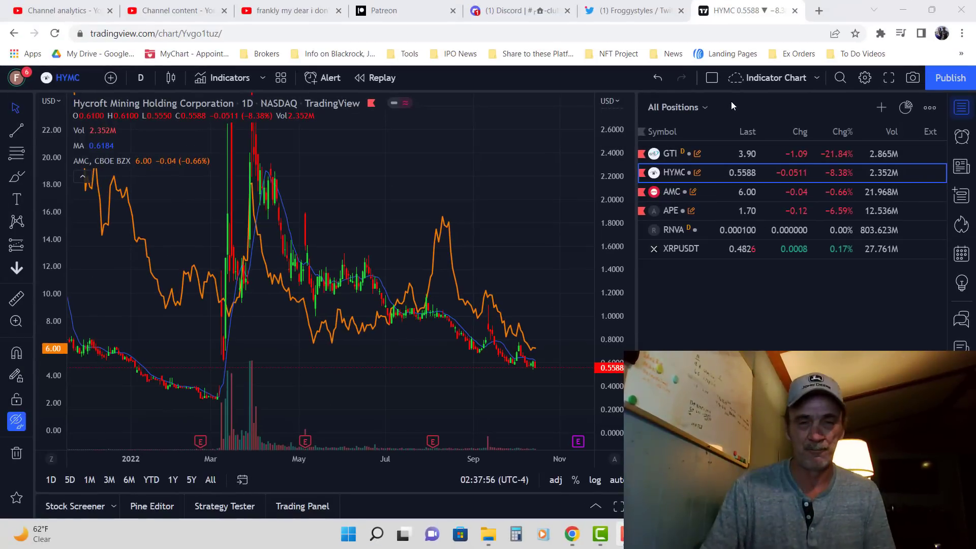
pyautogui.moveTo(719, 132)
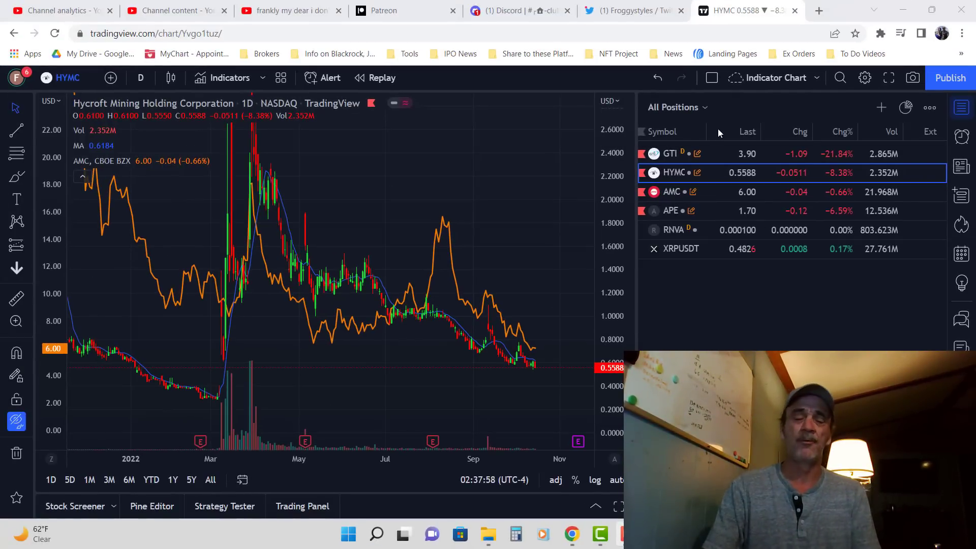
pyautogui.moveTo(608, 201)
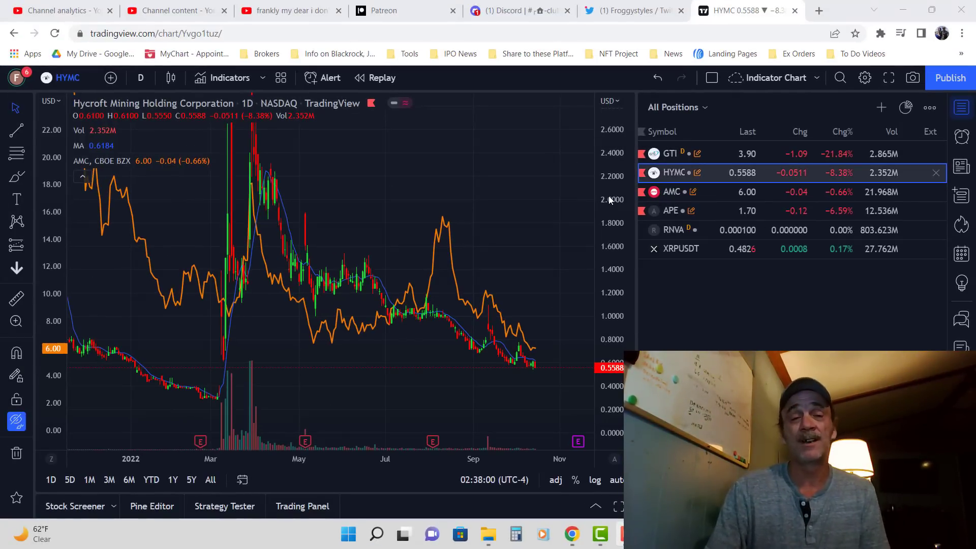
pyautogui.moveTo(489, 345)
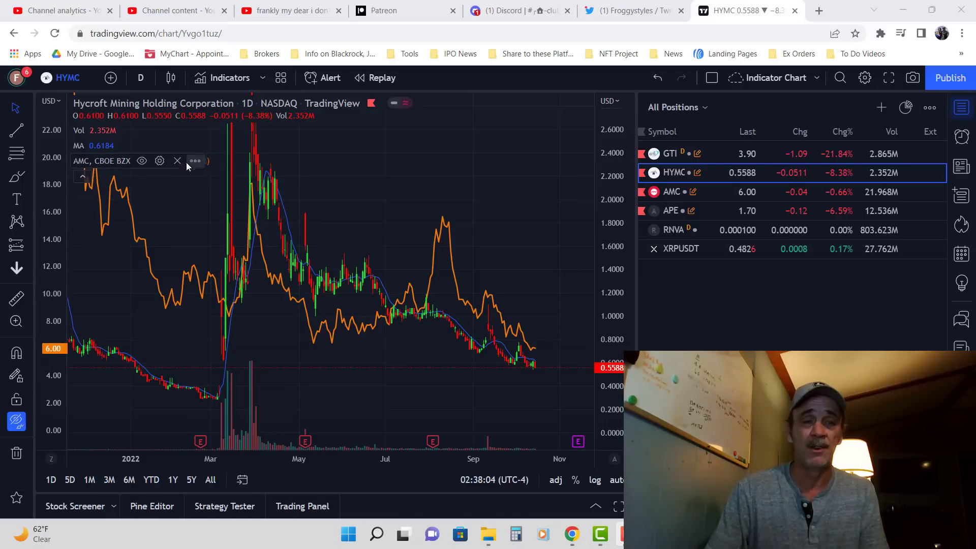
pyautogui.moveTo(177, 160)
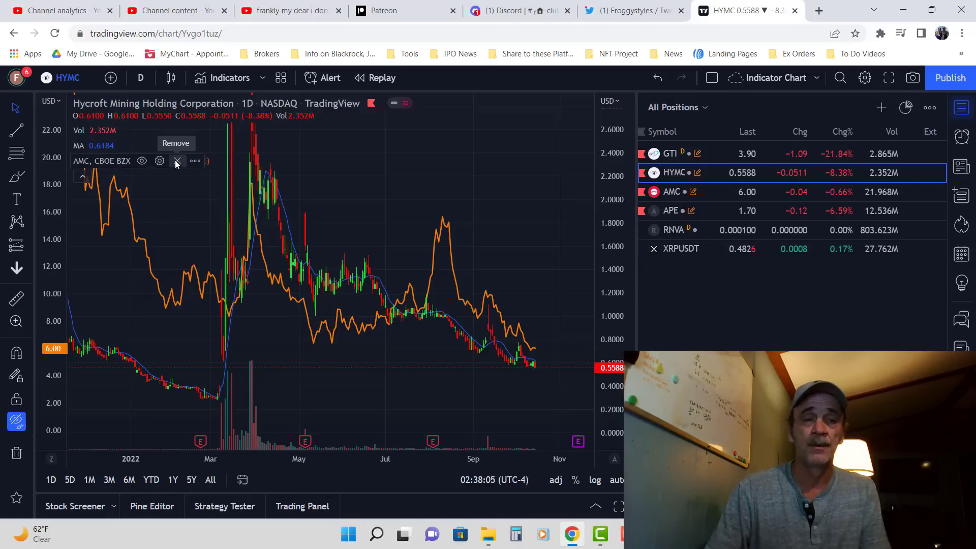
# - Remove the AMC overlay and re-add AMC via Compare on a new price scale
pyautogui.click(177, 160)
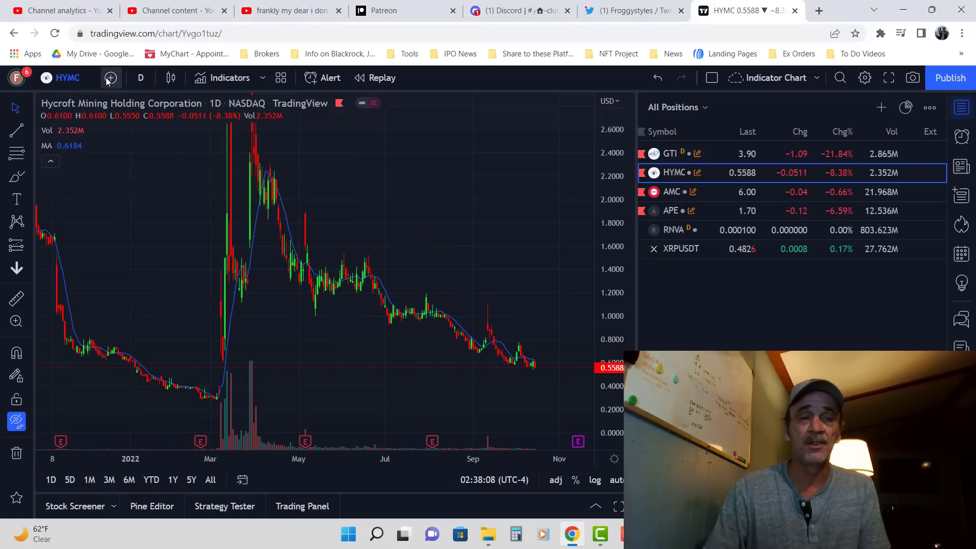
pyautogui.moveTo(110, 77)
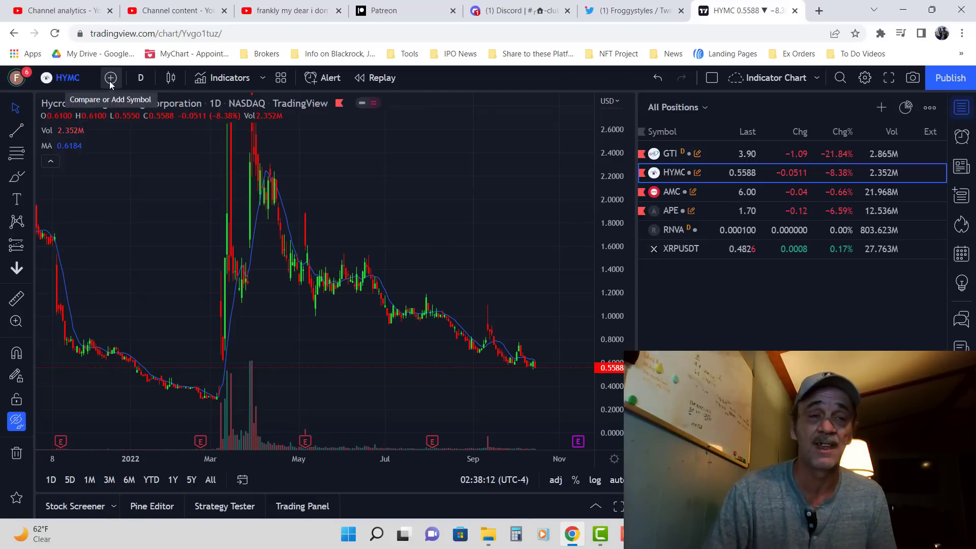
pyautogui.click(109, 77)
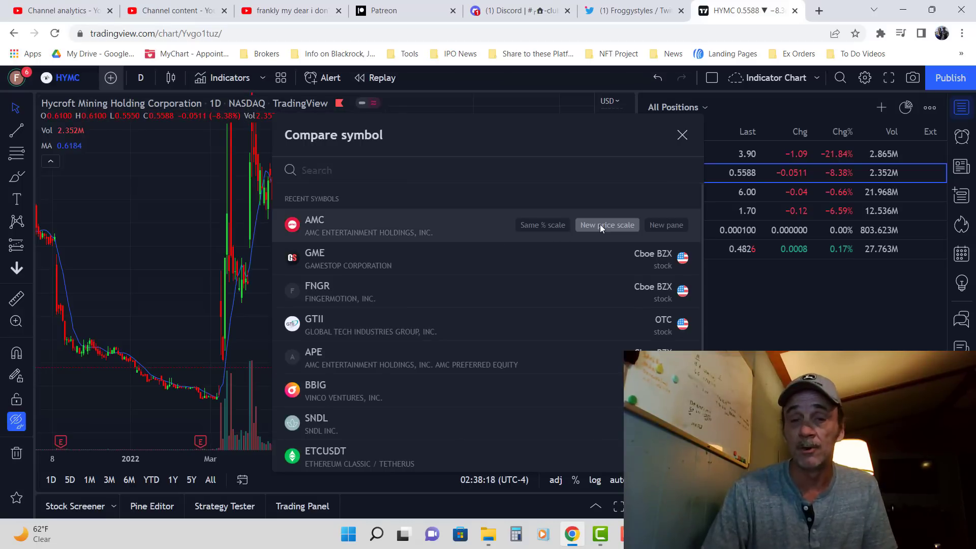
pyautogui.click(606, 225)
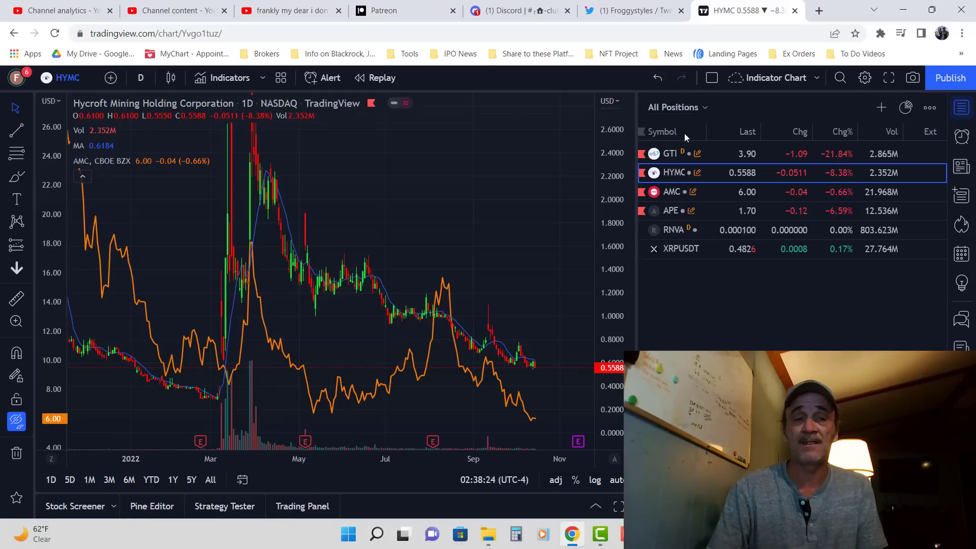
pyautogui.moveTo(286, 349)
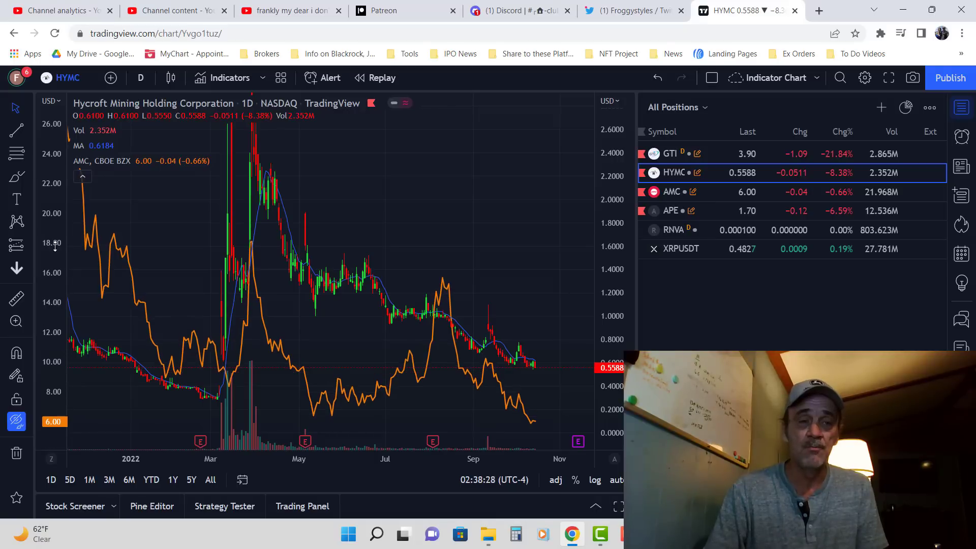
pyautogui.moveTo(309, 396)
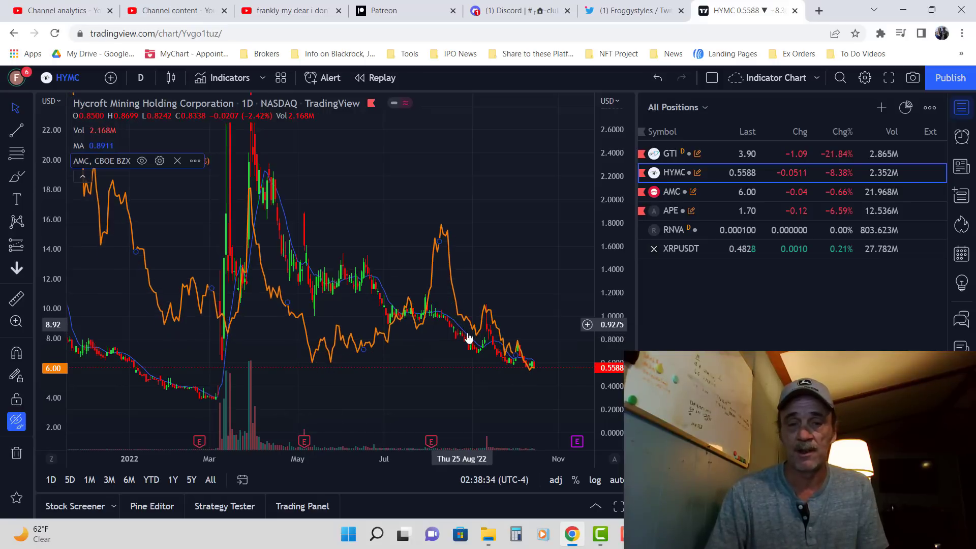
pyautogui.moveTo(510, 361)
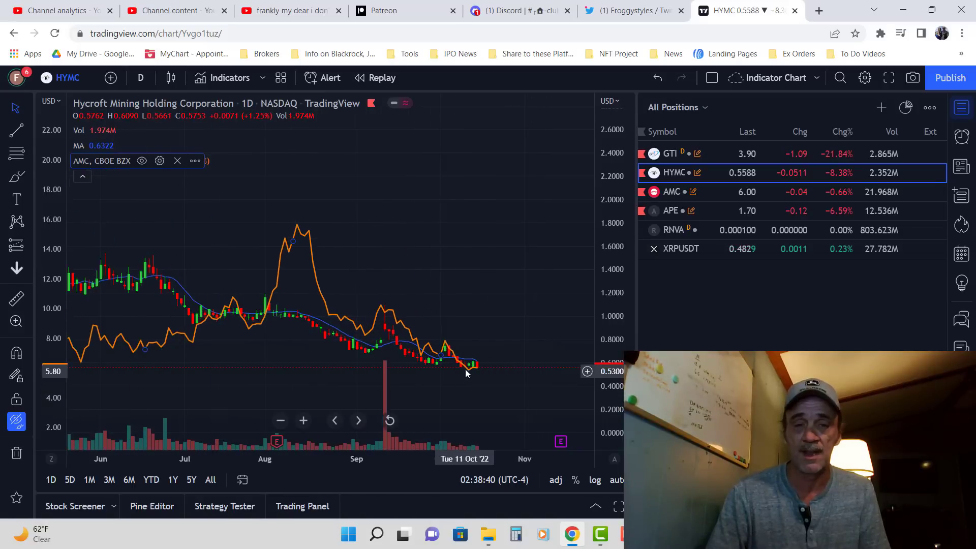
pyautogui.moveTo(497, 374)
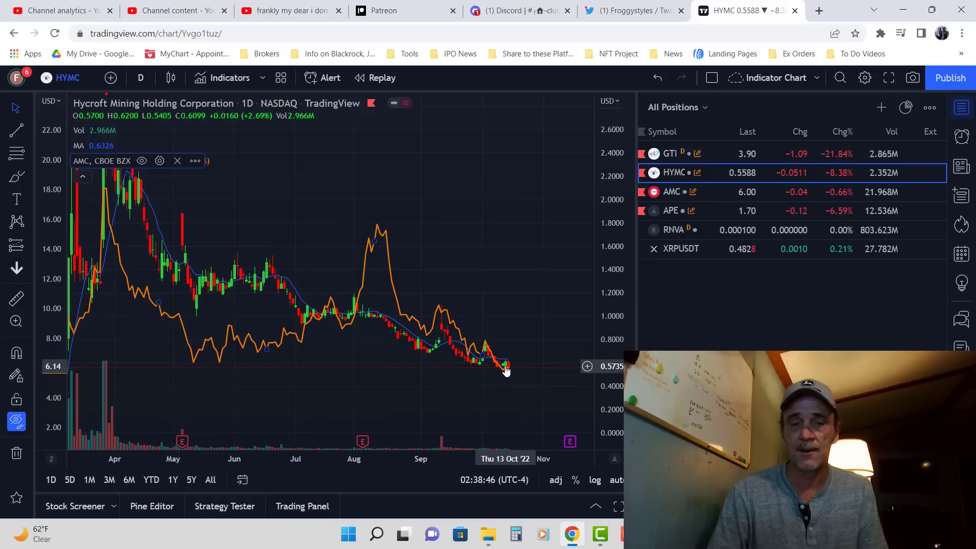
pyautogui.moveTo(510, 370)
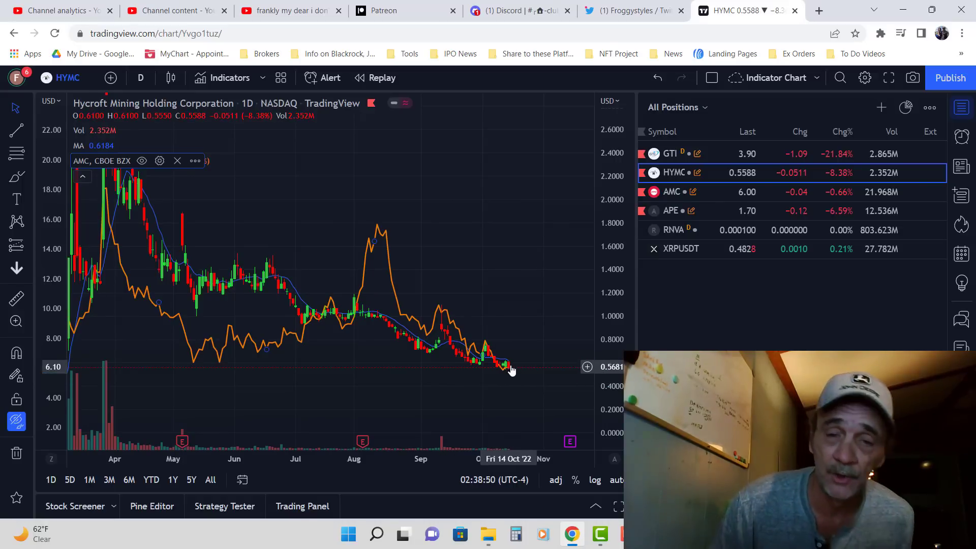
pyautogui.moveTo(526, 241)
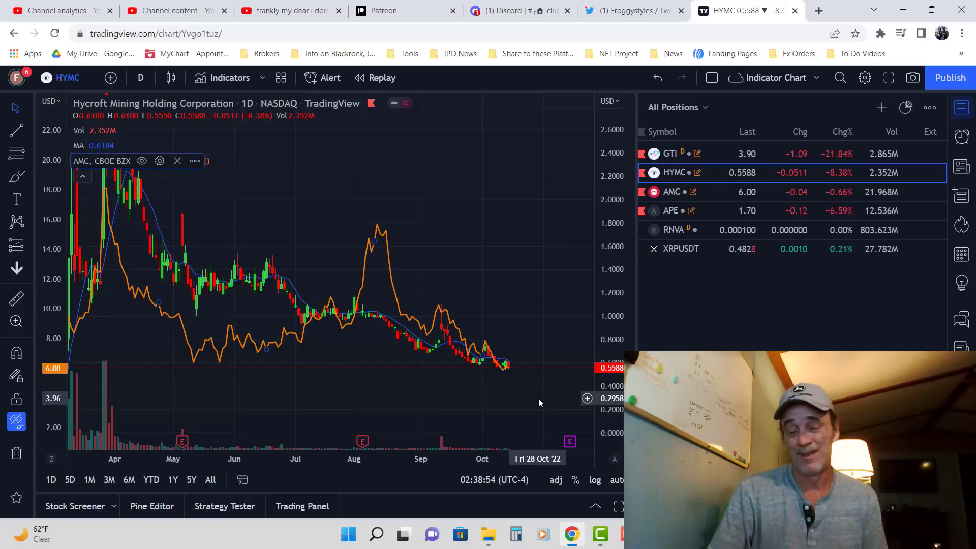
pyautogui.moveTo(314, 344)
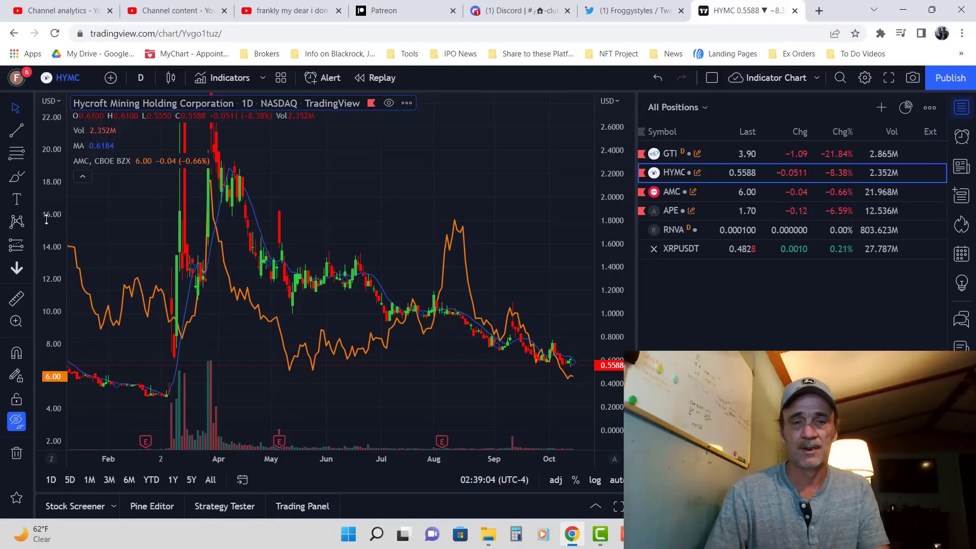
pyautogui.moveTo(305, 338)
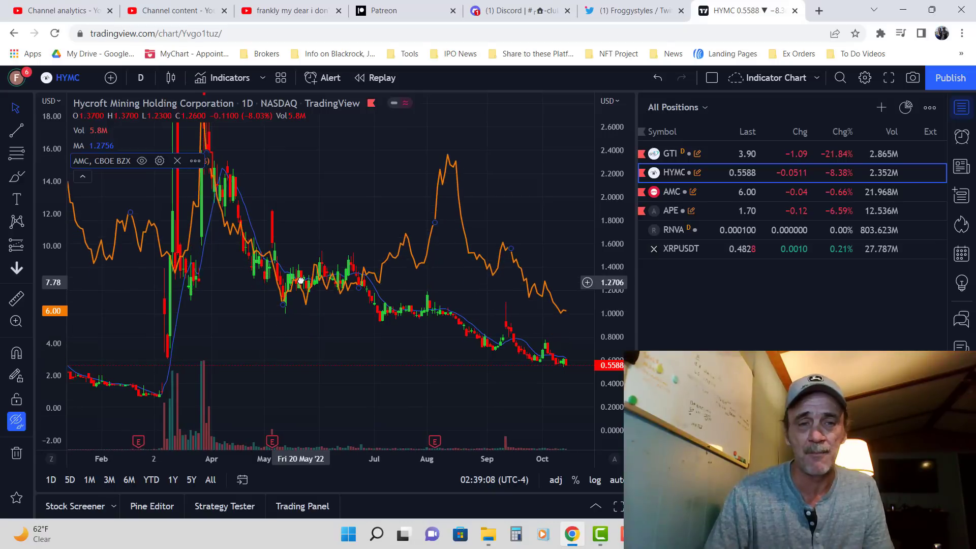
pyautogui.moveTo(357, 283)
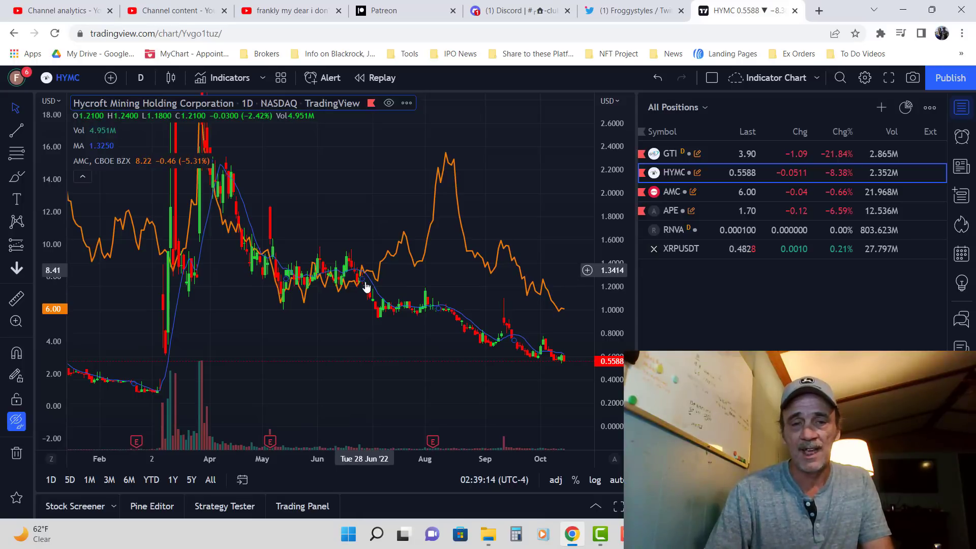
pyautogui.moveTo(393, 314)
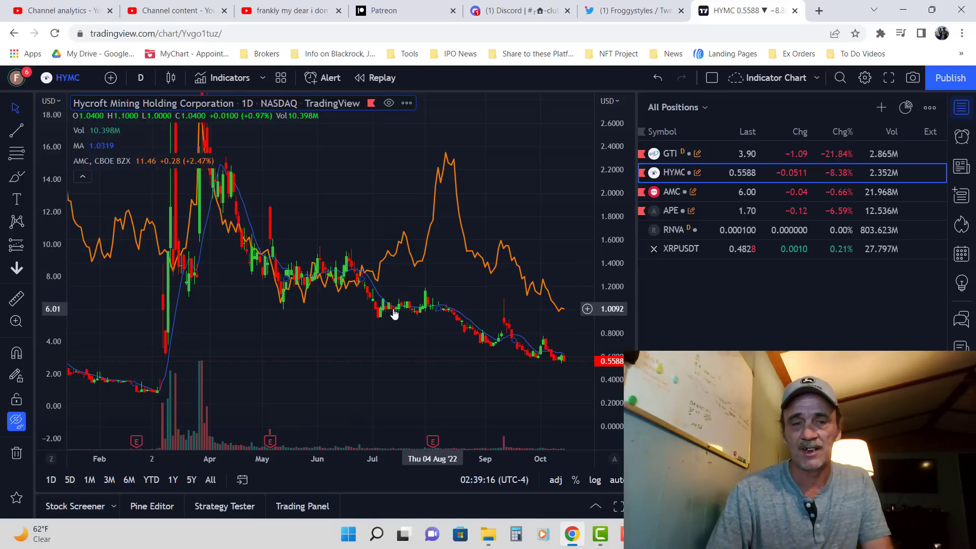
pyautogui.moveTo(415, 294)
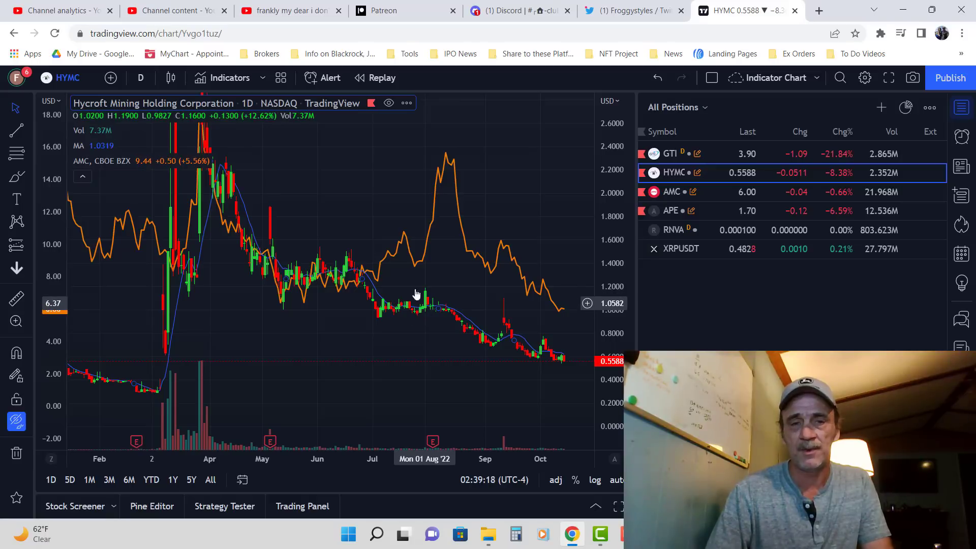
pyautogui.moveTo(376, 285)
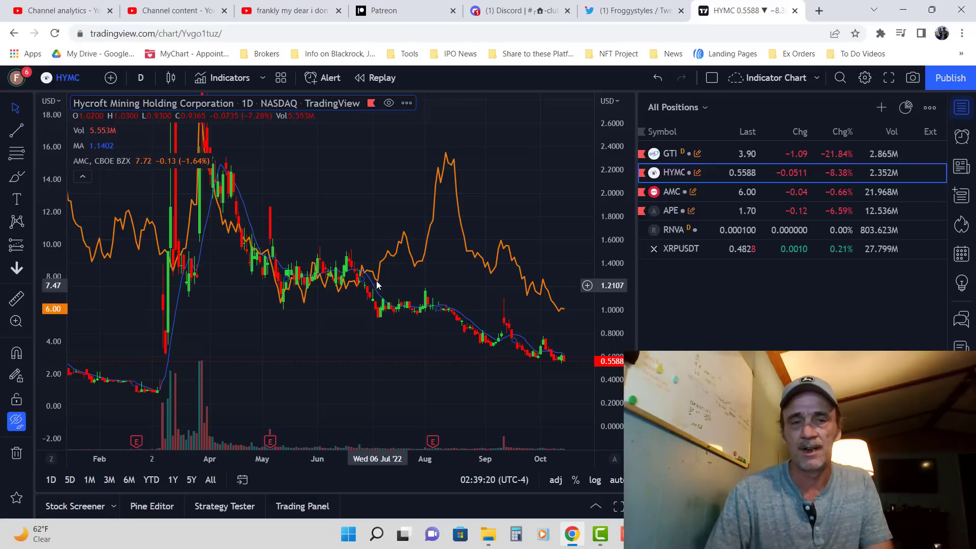
pyautogui.moveTo(398, 317)
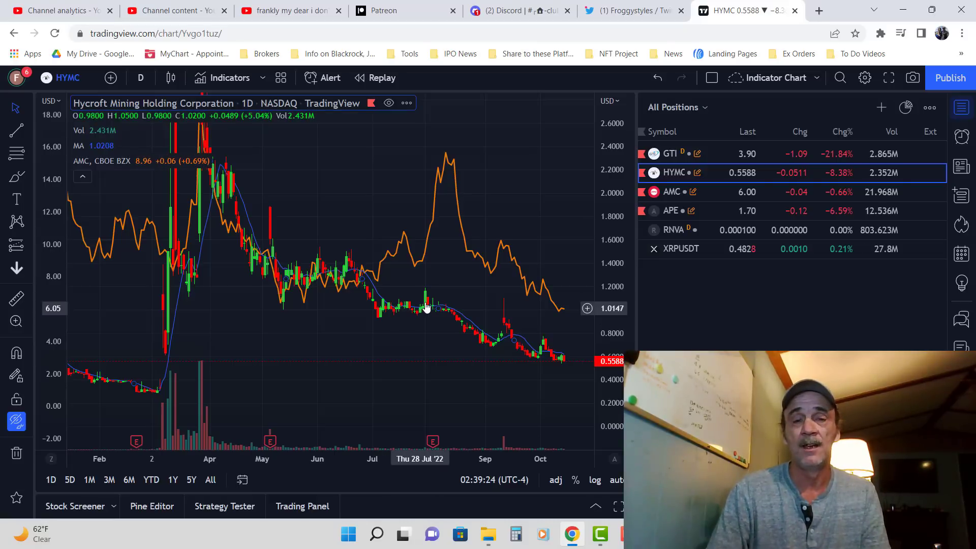
pyautogui.moveTo(431, 303)
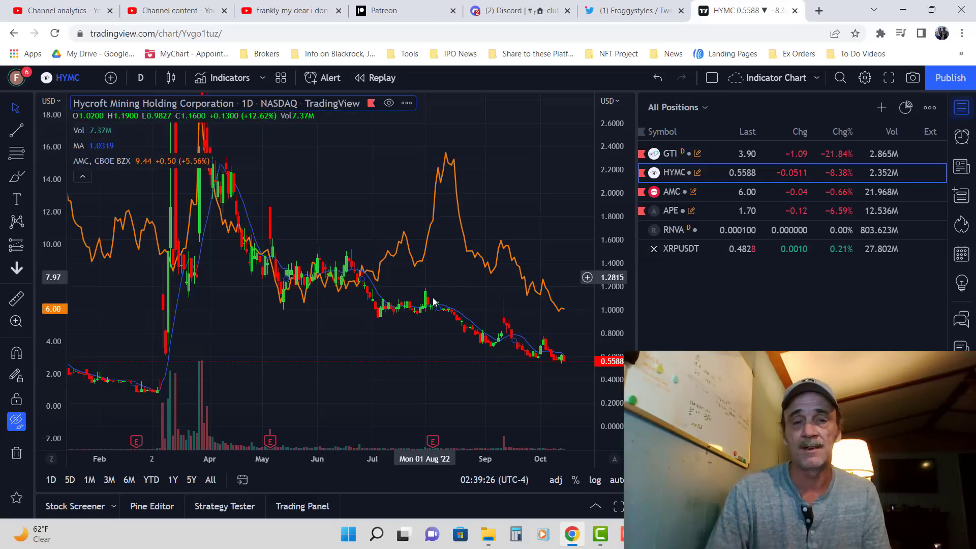
pyautogui.moveTo(416, 268)
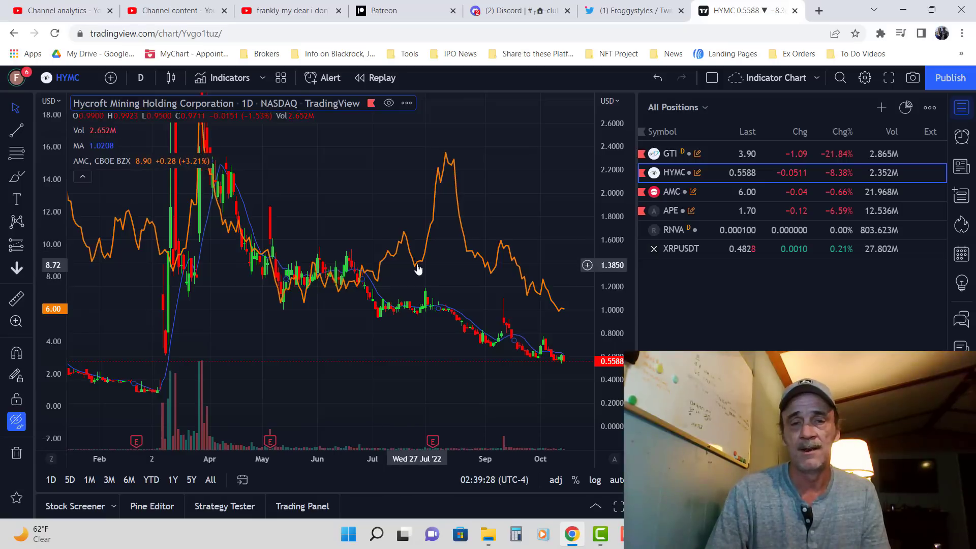
pyautogui.moveTo(428, 312)
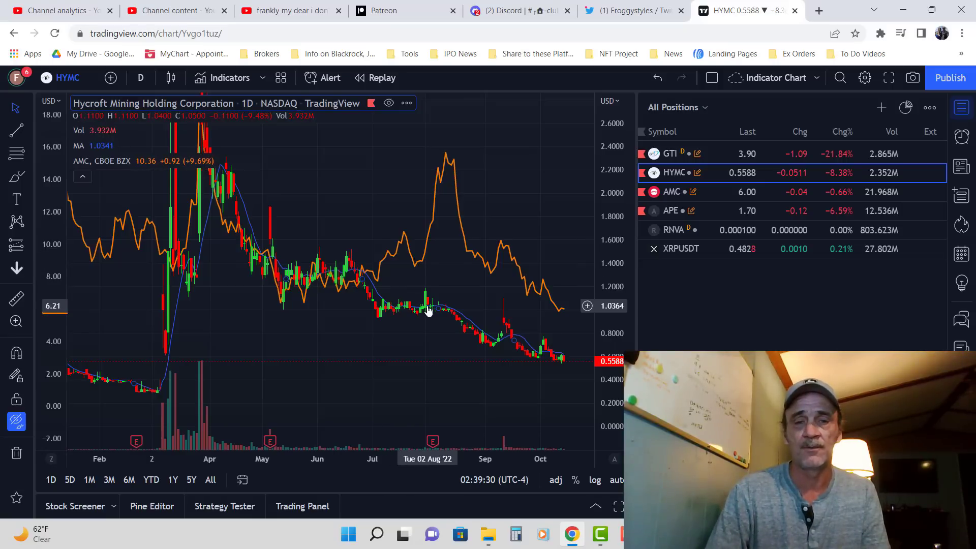
pyautogui.moveTo(418, 269)
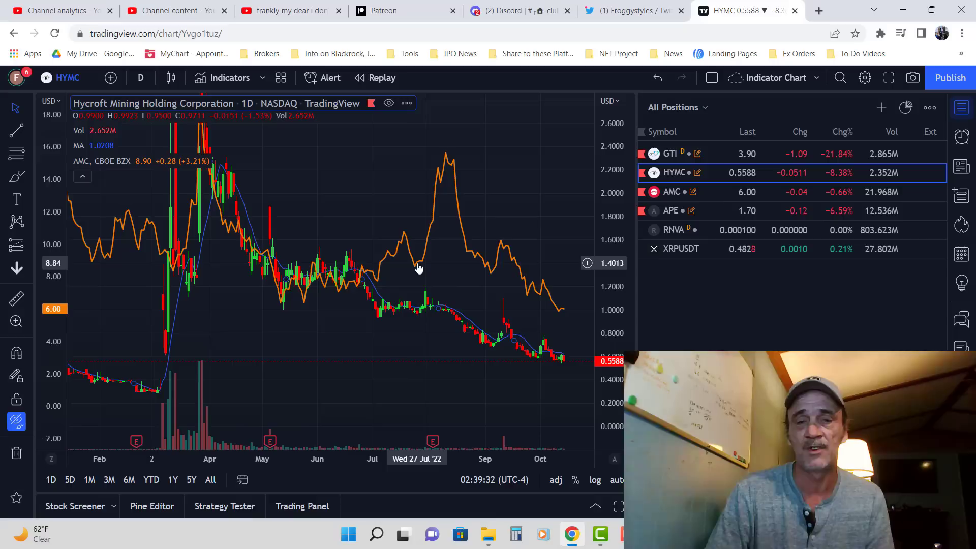
pyautogui.moveTo(423, 261)
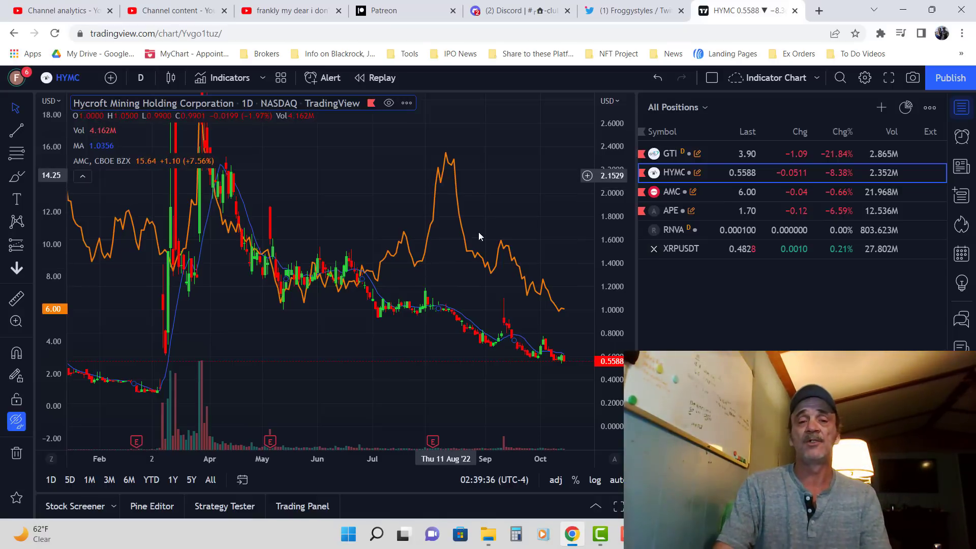
pyautogui.moveTo(440, 308)
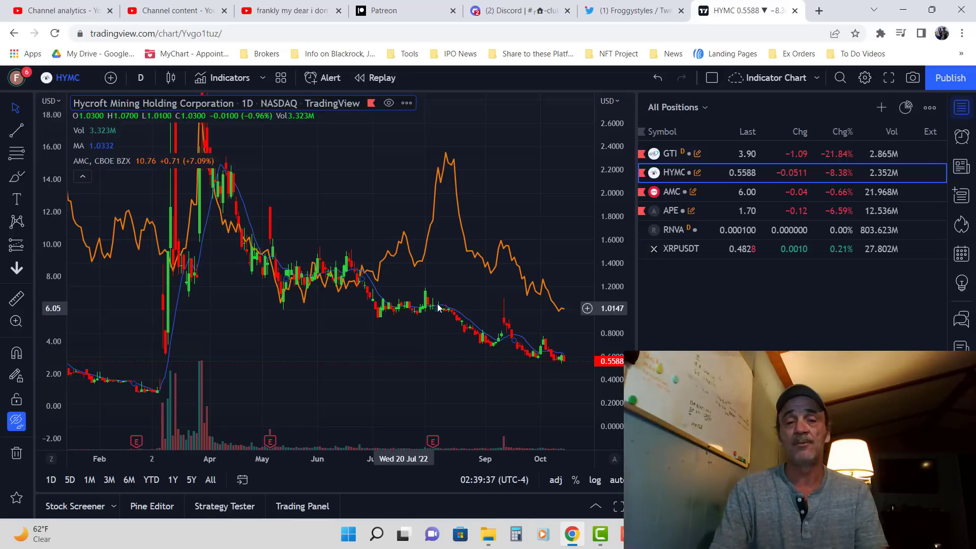
pyautogui.moveTo(460, 311)
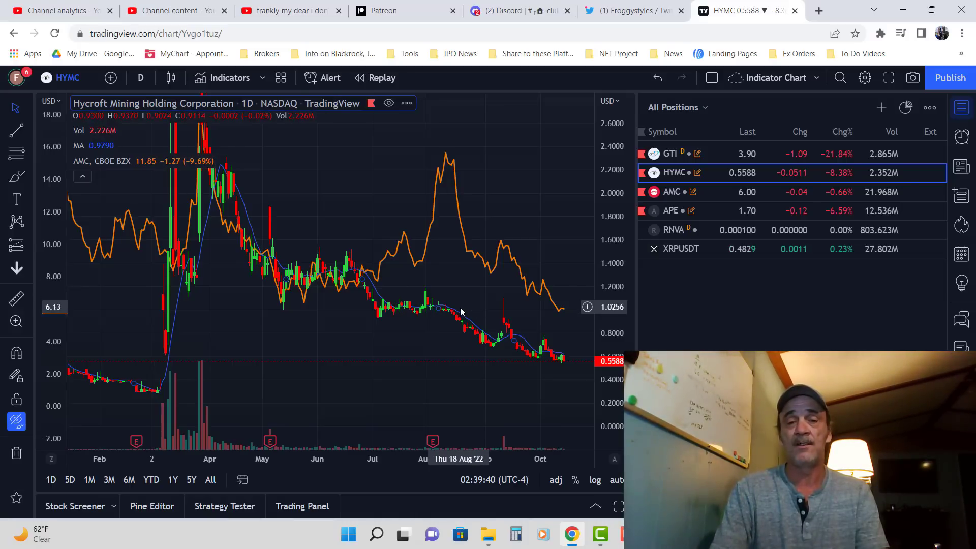
pyautogui.moveTo(502, 327)
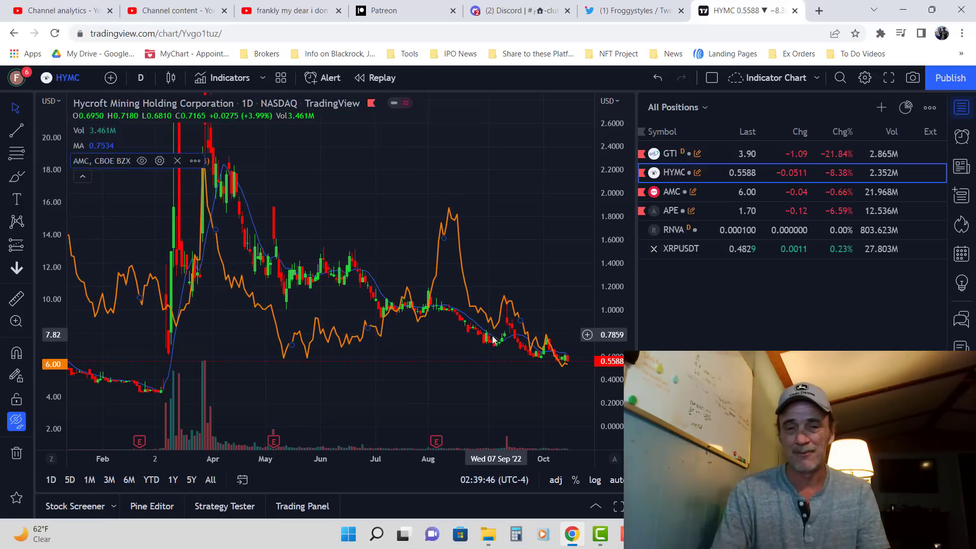
pyautogui.moveTo(475, 324)
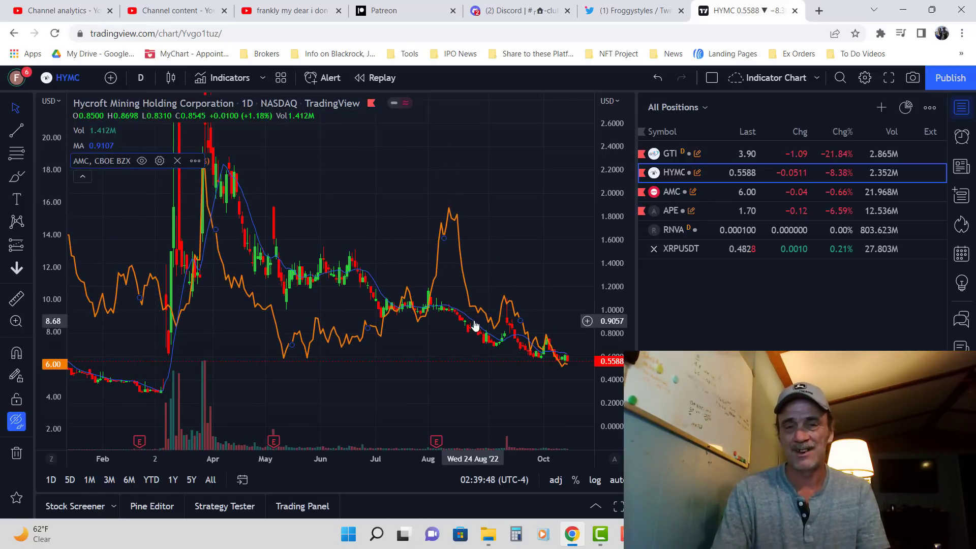
pyautogui.moveTo(523, 326)
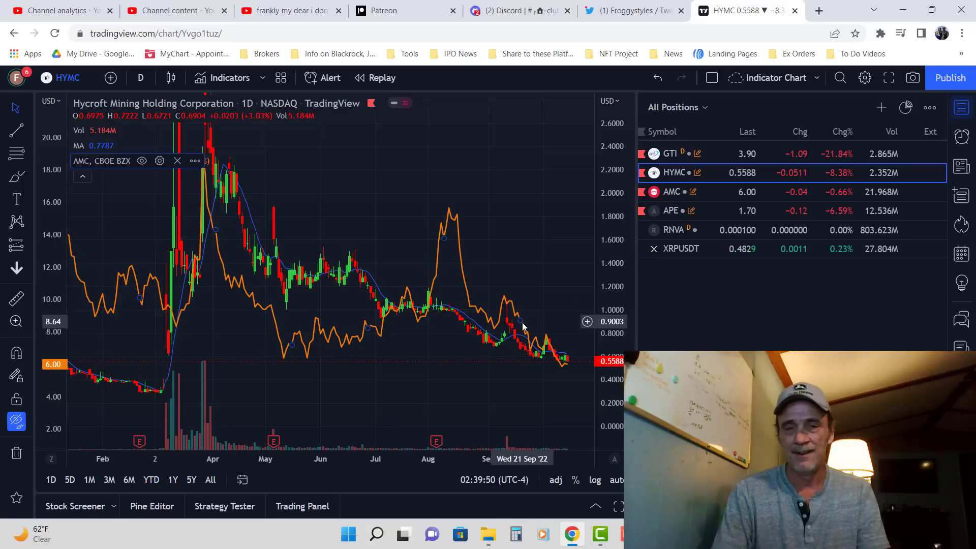
pyautogui.moveTo(384, 296)
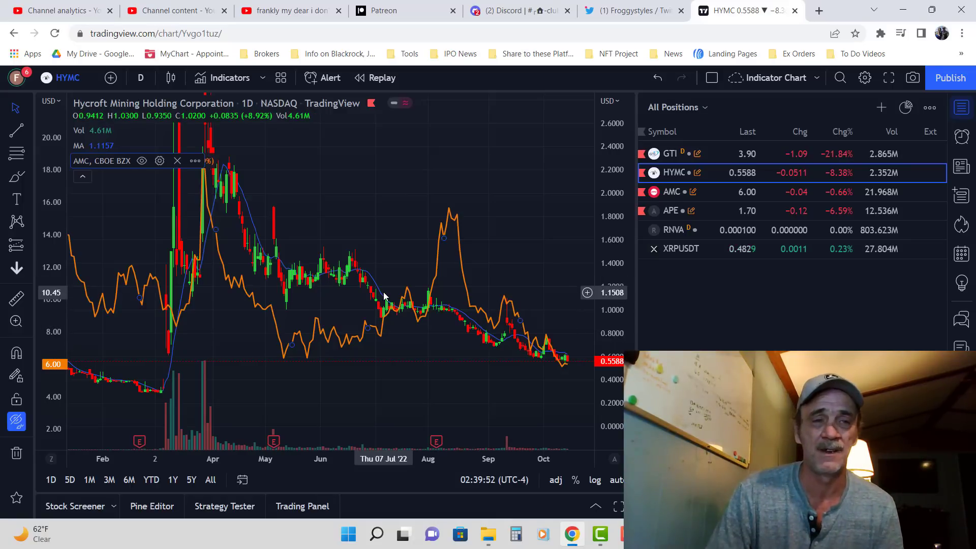
pyautogui.moveTo(510, 334)
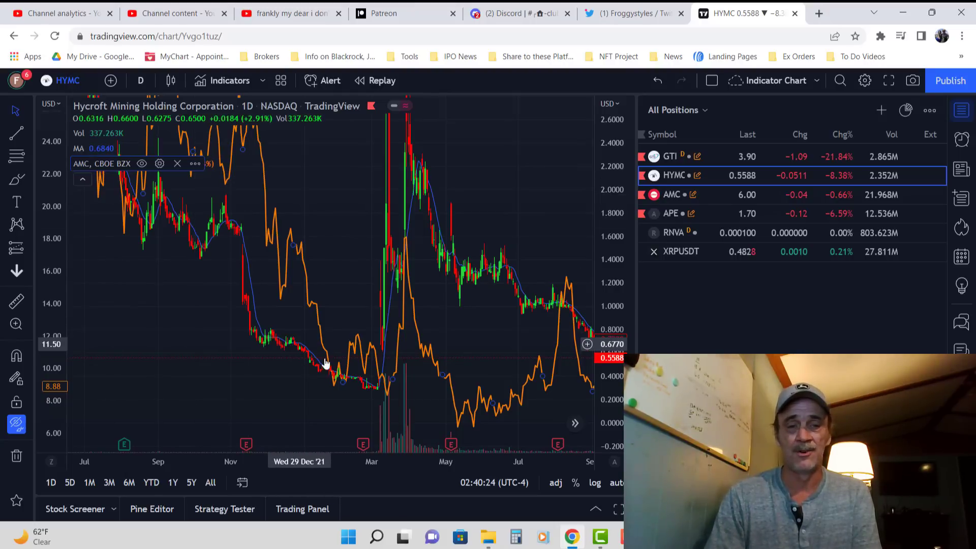
pyautogui.moveTo(392, 322)
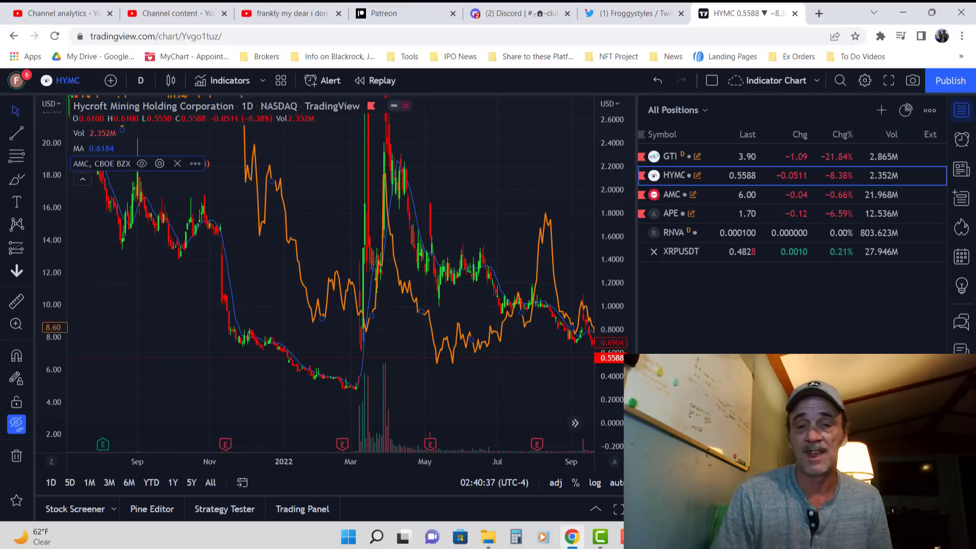
pyautogui.moveTo(372, 269)
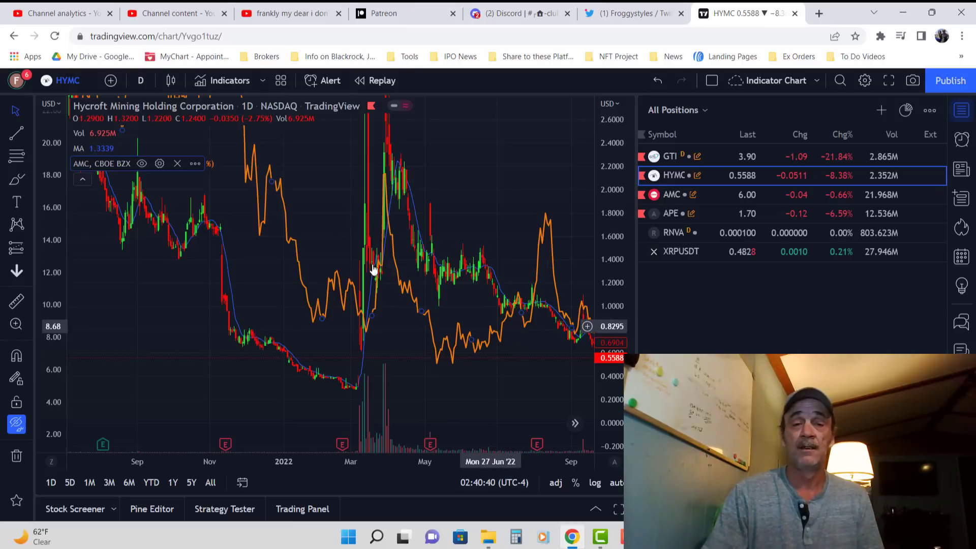
pyautogui.moveTo(513, 321)
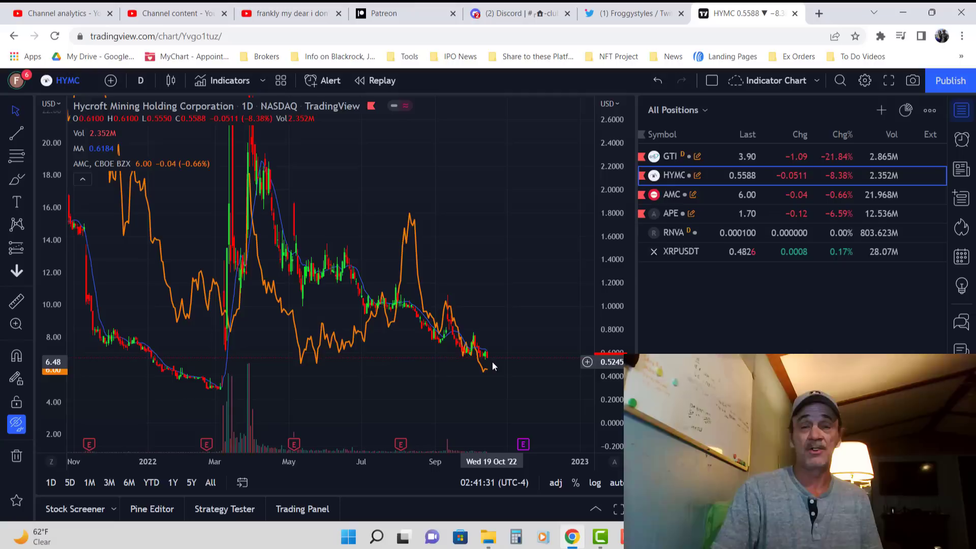
pyautogui.moveTo(689, 199)
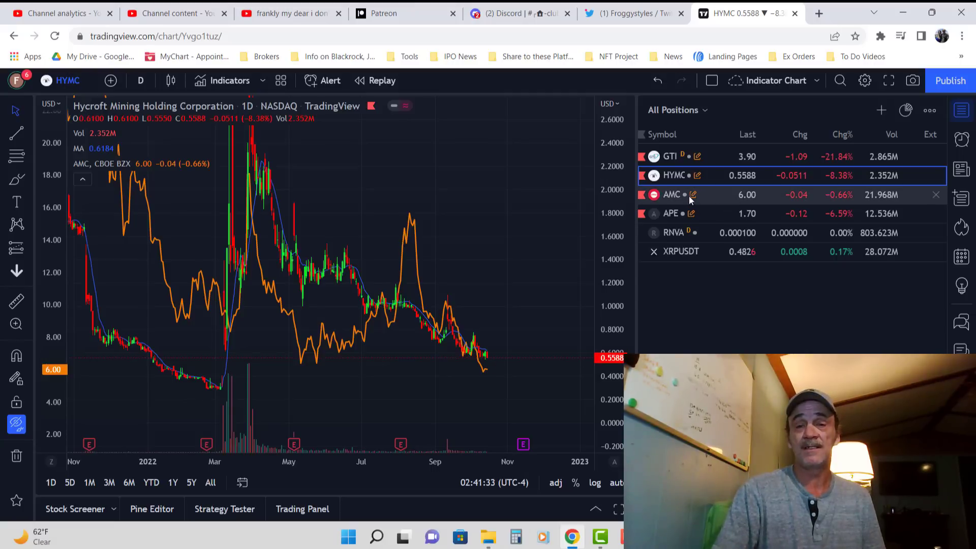
pyautogui.moveTo(672, 214)
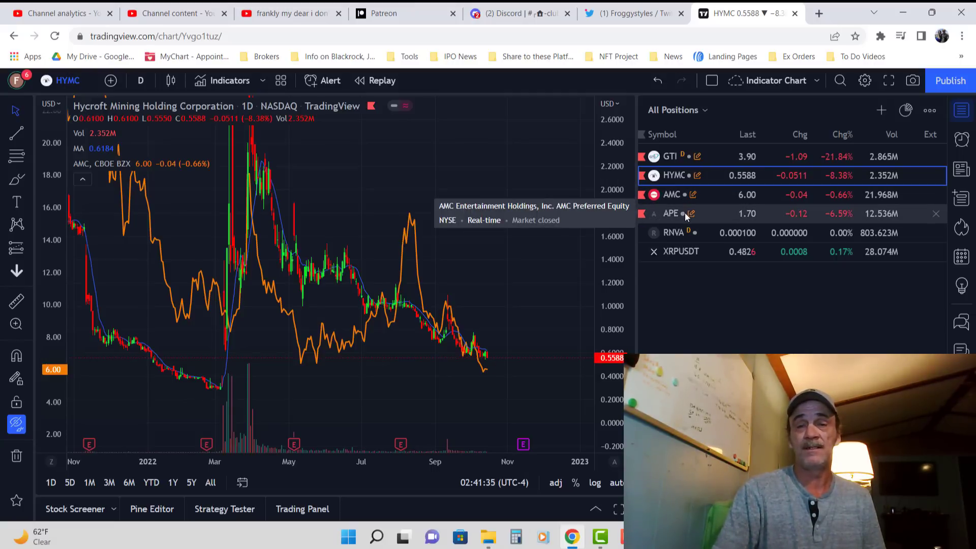
pyautogui.moveTo(684, 181)
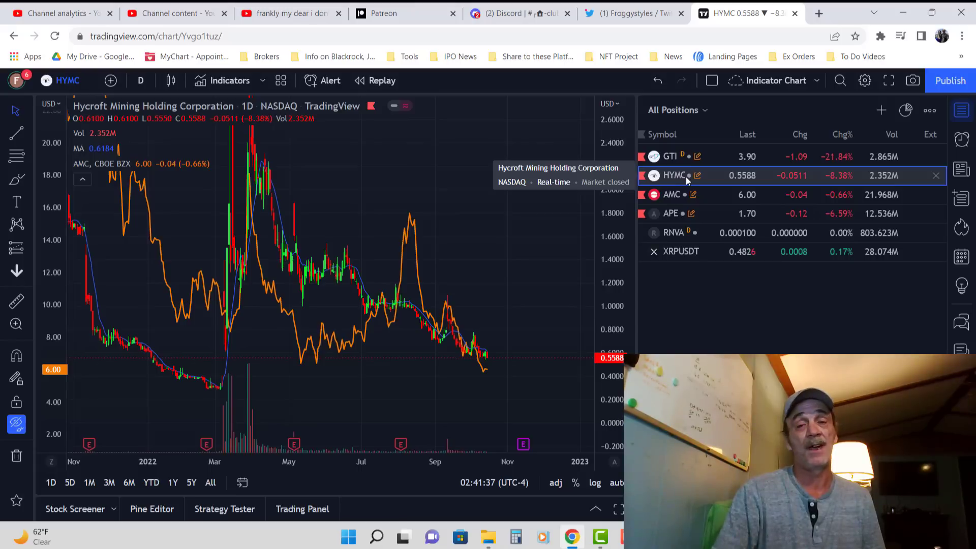
pyautogui.moveTo(440, 340)
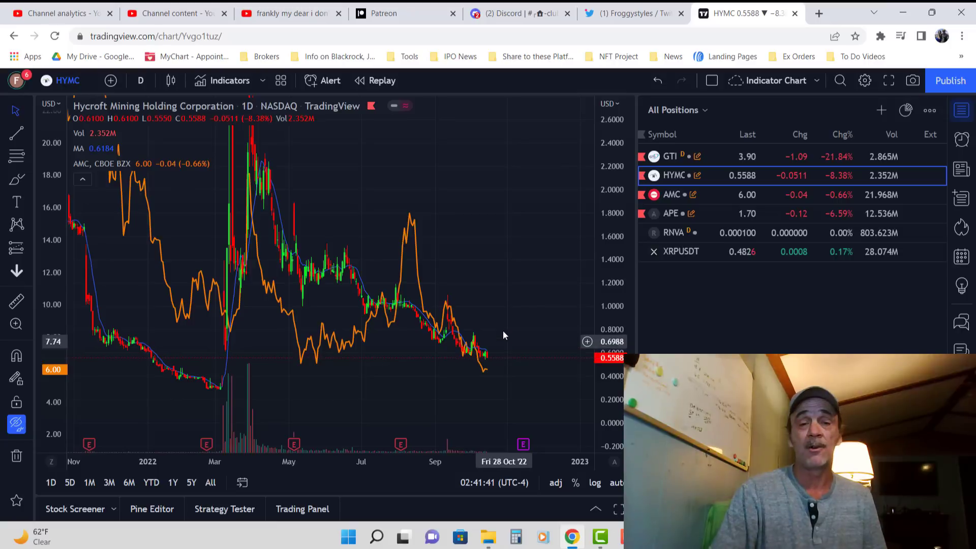
pyautogui.moveTo(498, 278)
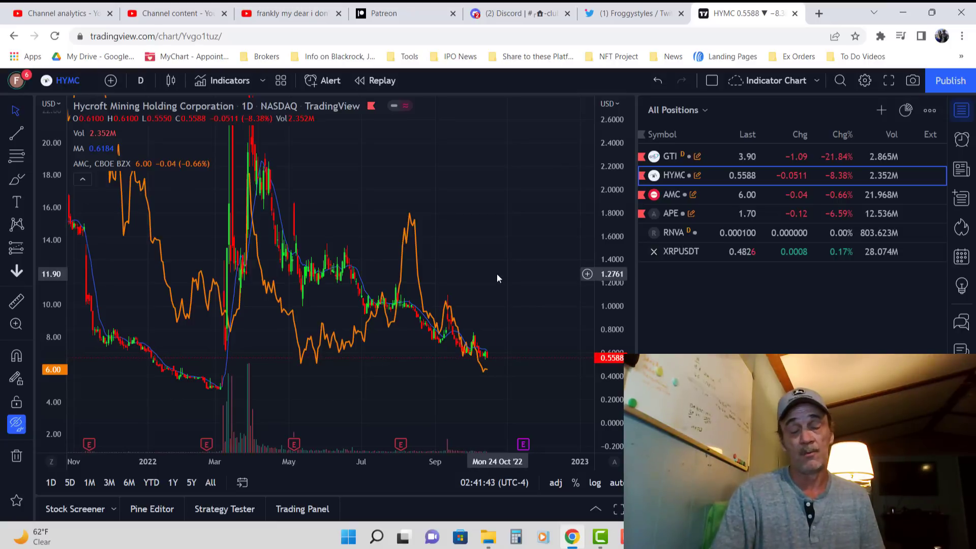
pyautogui.moveTo(497, 340)
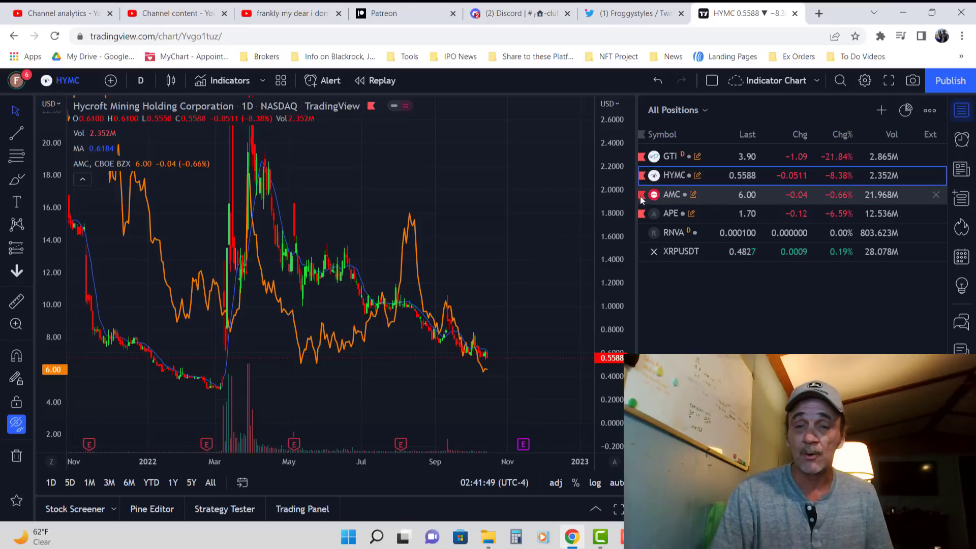
pyautogui.moveTo(509, 346)
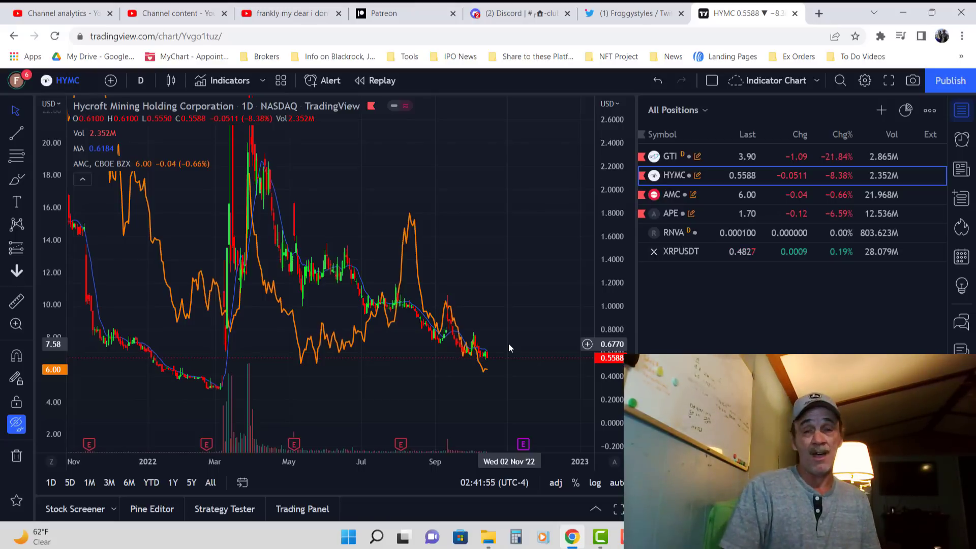
pyautogui.moveTo(496, 368)
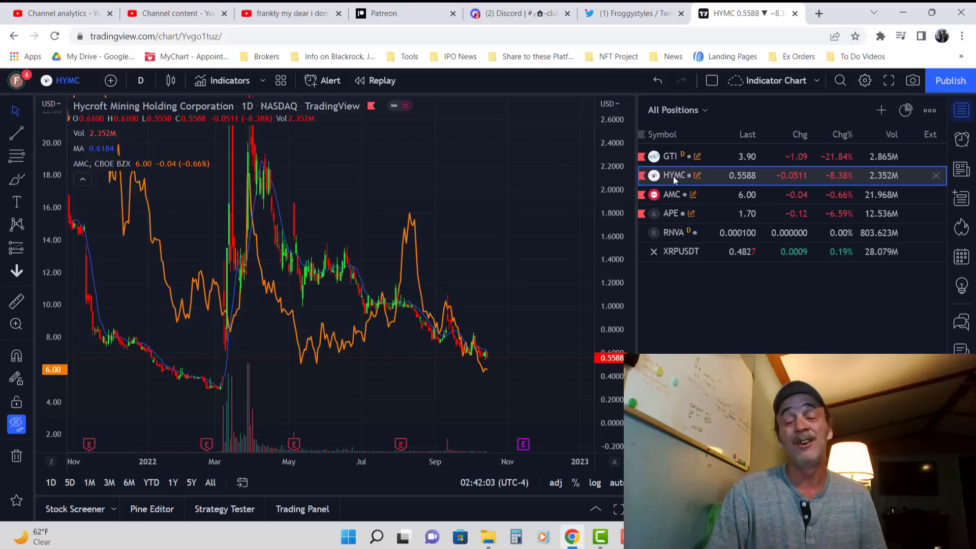
pyautogui.moveTo(674, 175)
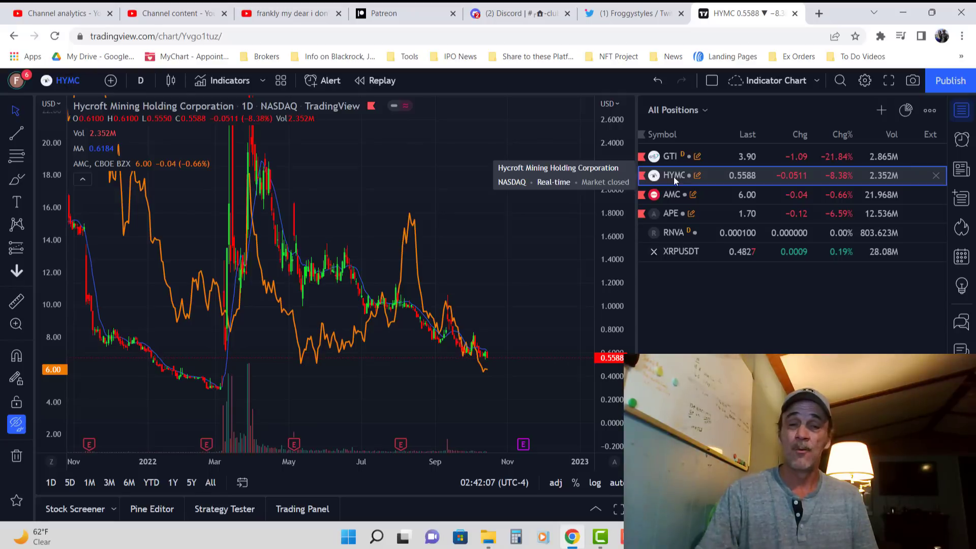
pyautogui.moveTo(534, 254)
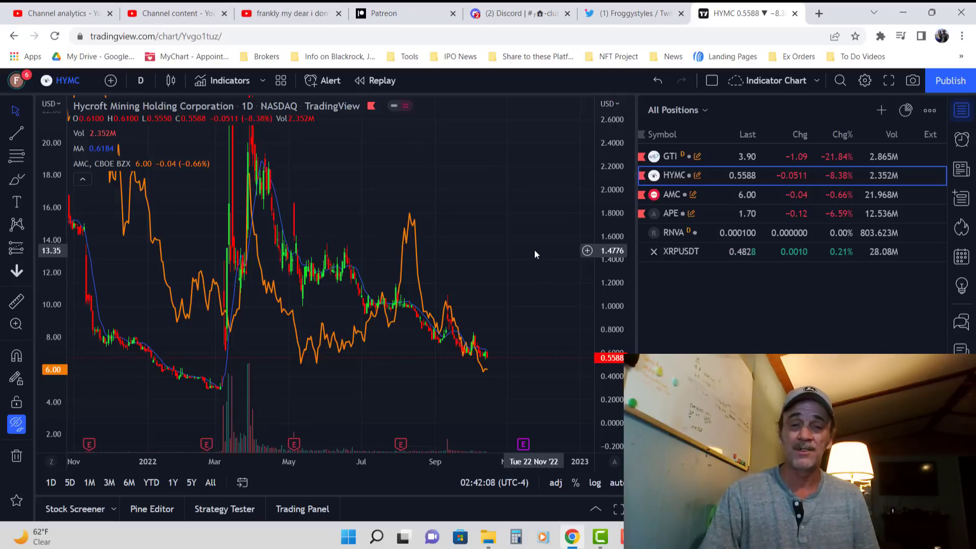
pyautogui.moveTo(70, 273)
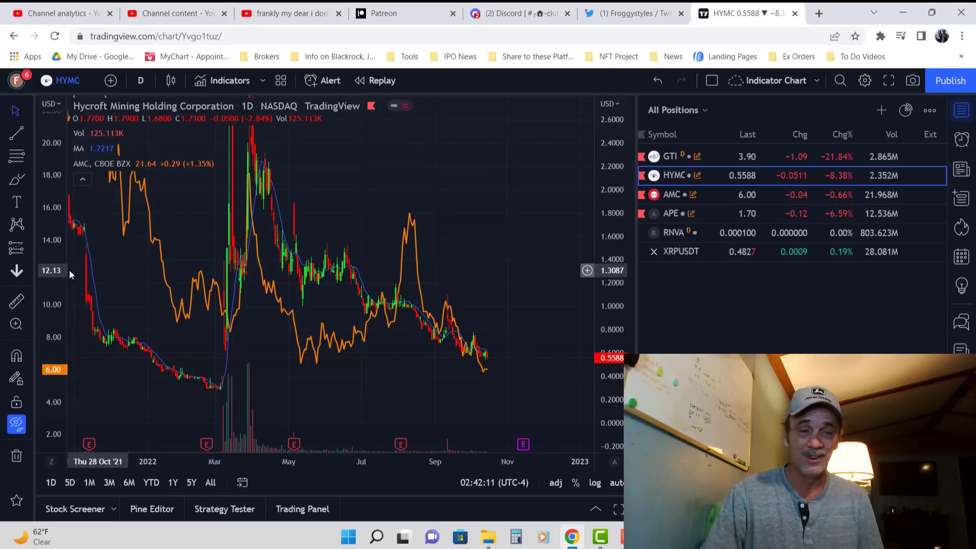